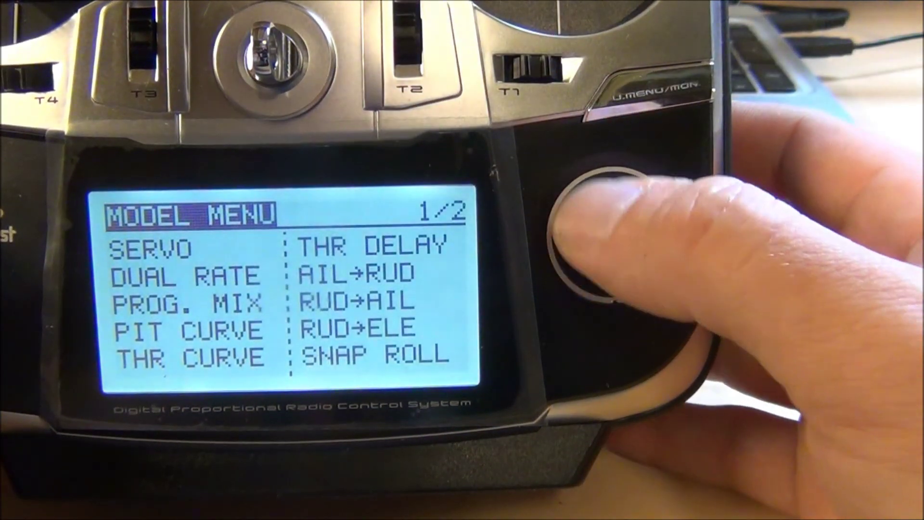
# Set GEAR fail-safe to F/S with position stored at -75%, returning to the Linkage Menu
pyautogui.click(608, 230)
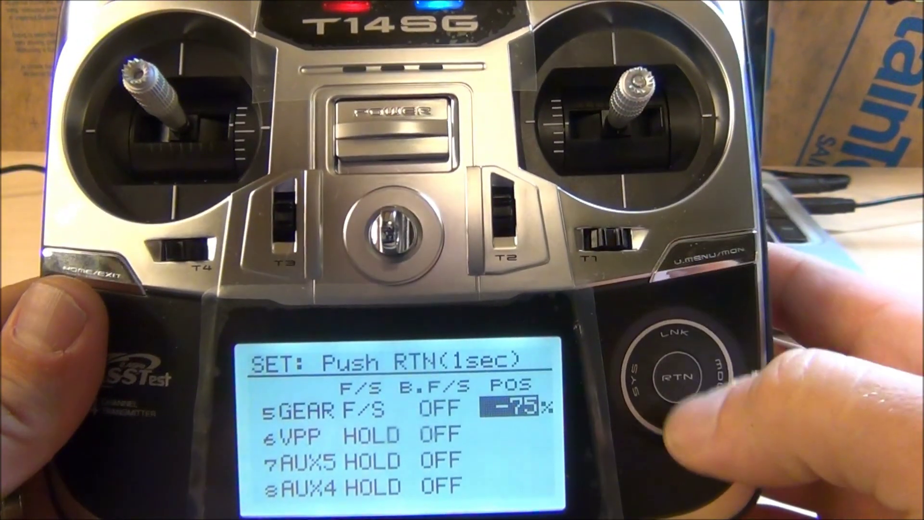
pyautogui.click(673, 377)
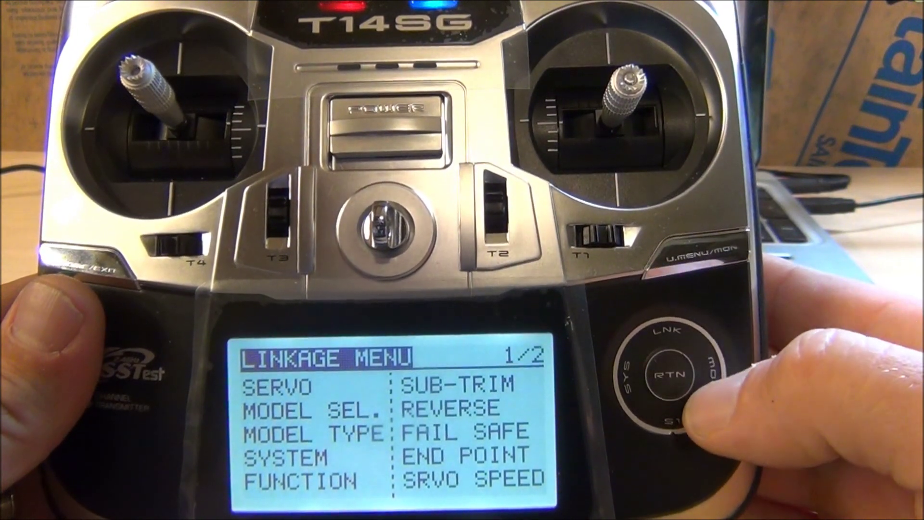